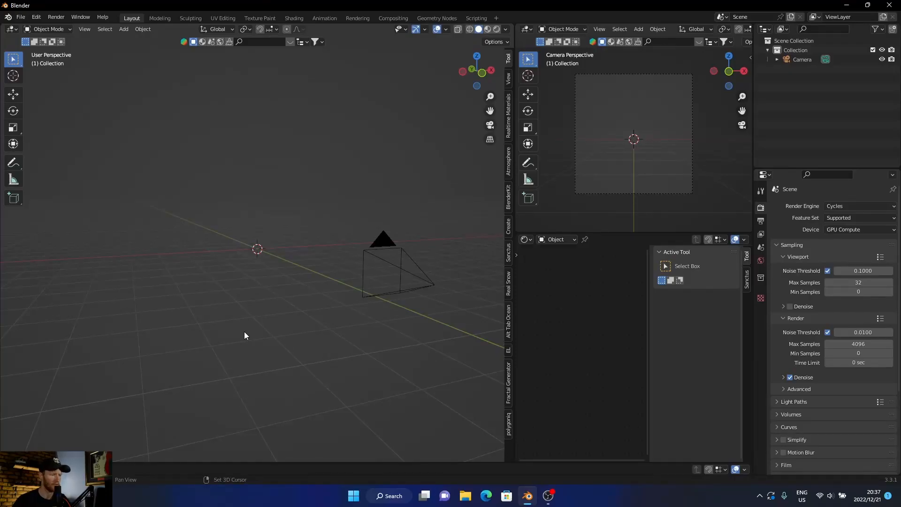
# Step: Add a plane and scale it up into a large ground surface beneath the camera
pyautogui.click(259, 248)
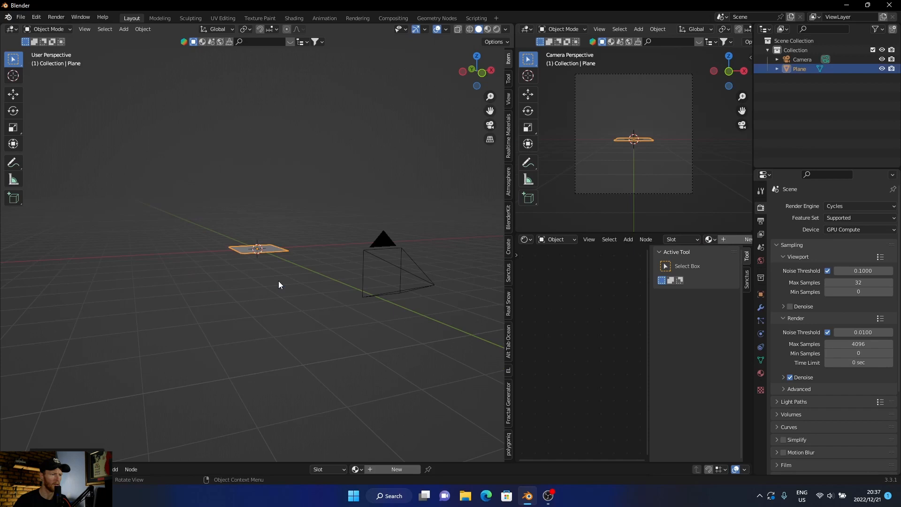
pyautogui.press('s')
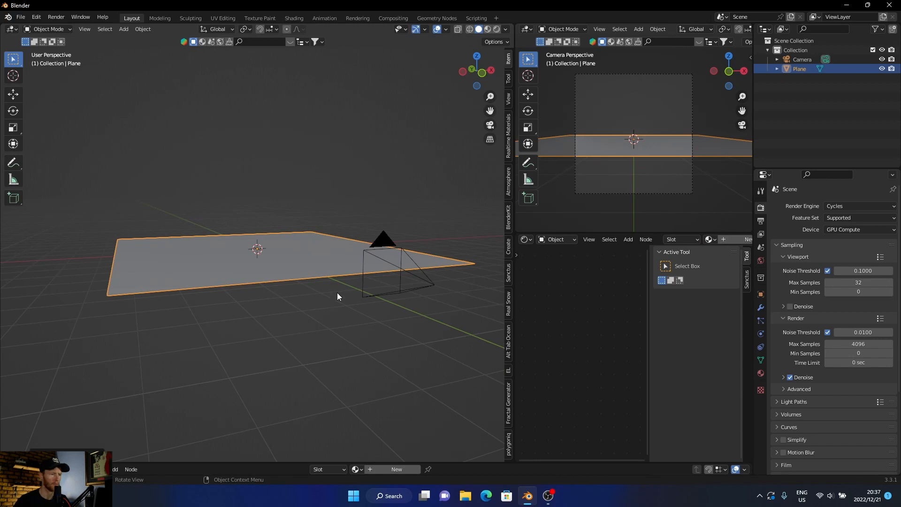
pyautogui.moveTo(227, 281)
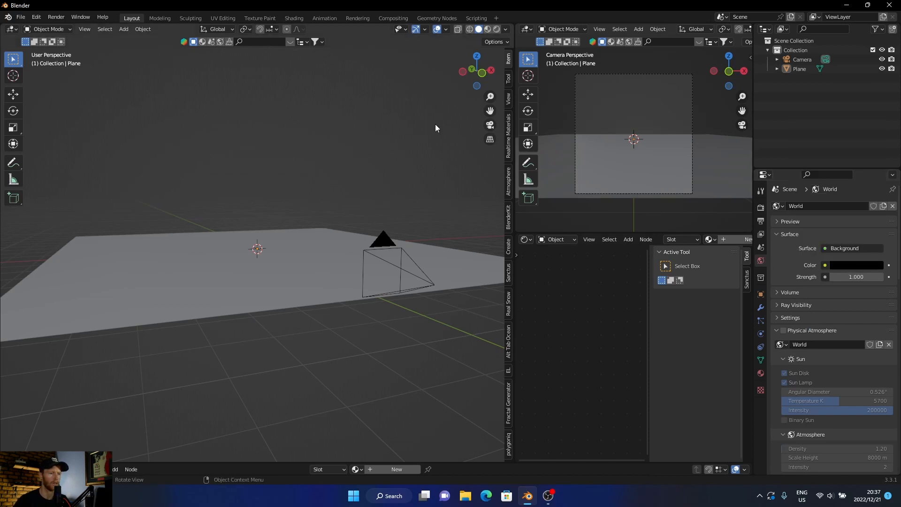
# Step: Switch the viewport to look through the scene camera
pyautogui.press('KP_0')
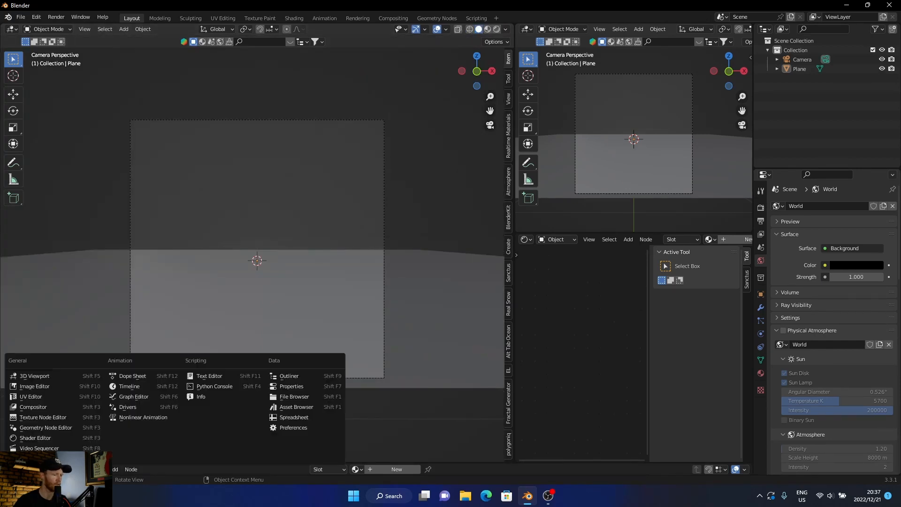
pyautogui.moveTo(295, 407)
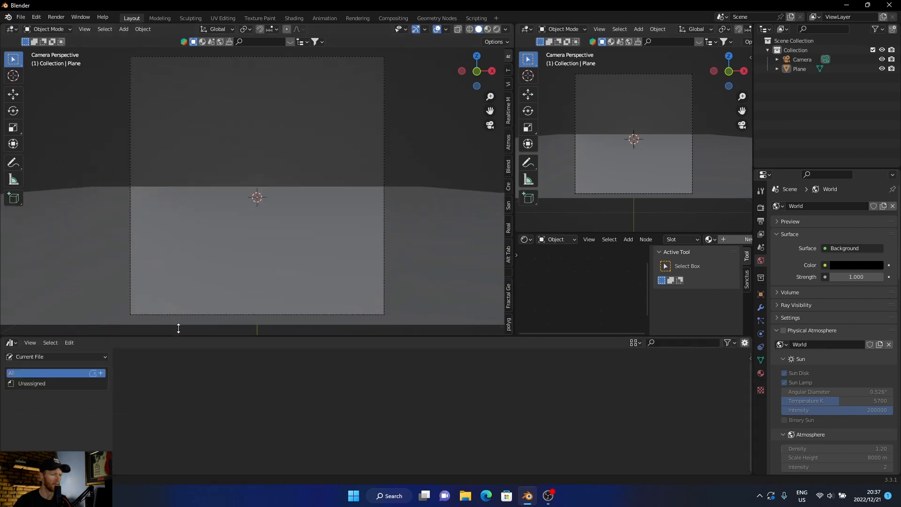
# Step: Browse the Poly Haven texture assets and apply red_mud_stones to the ground plane
pyautogui.click(55, 356)
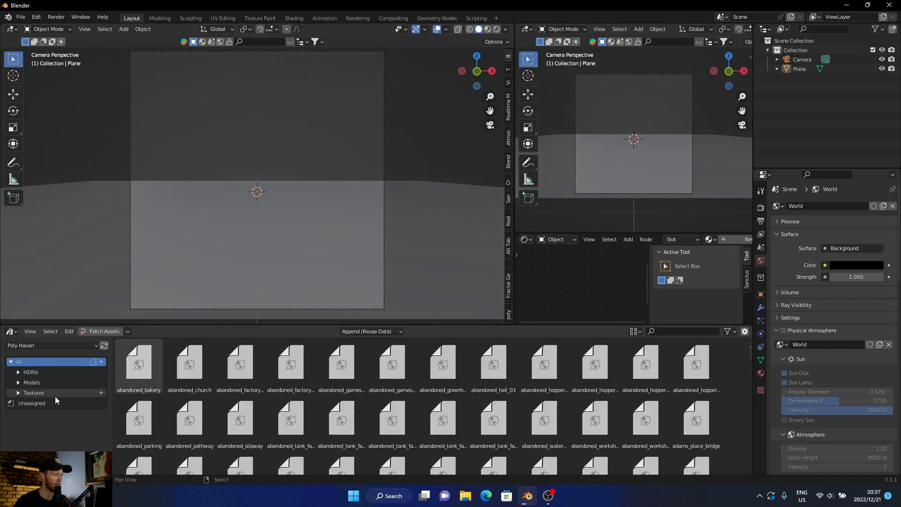
pyautogui.click(33, 392)
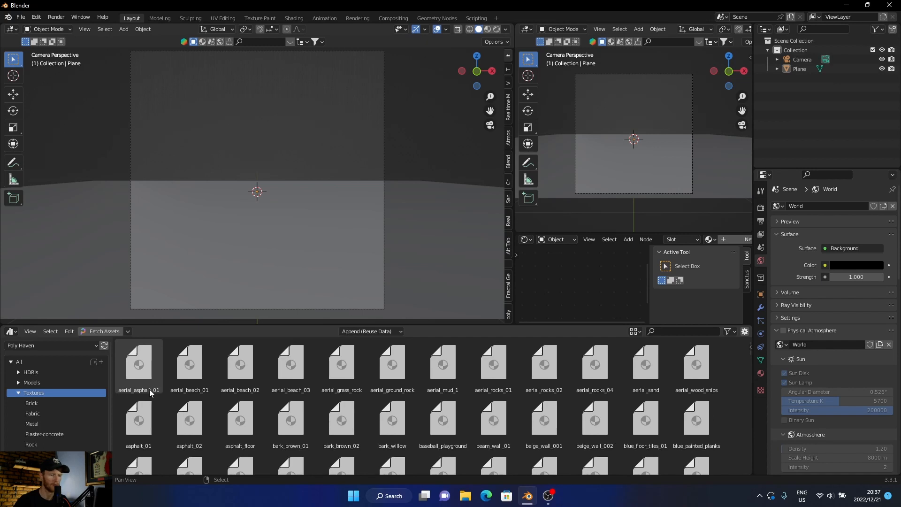
pyautogui.scroll(-3)
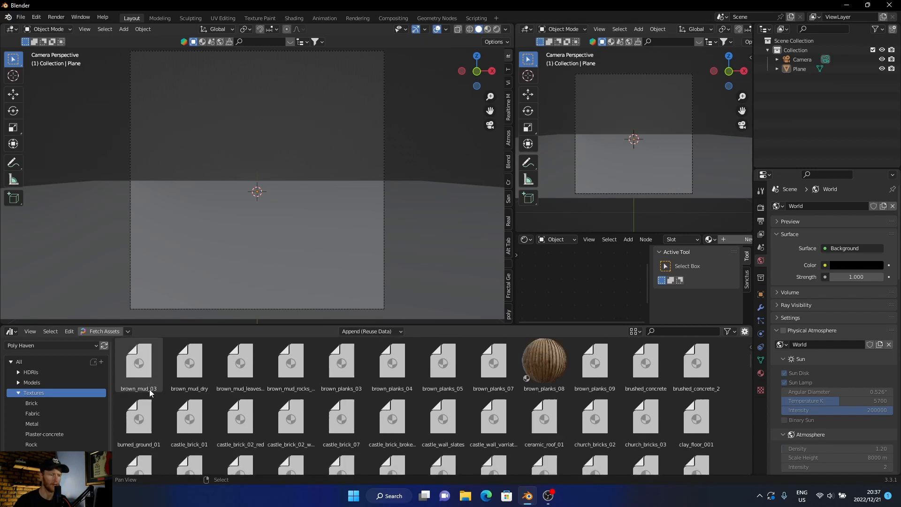
pyautogui.scroll(-3)
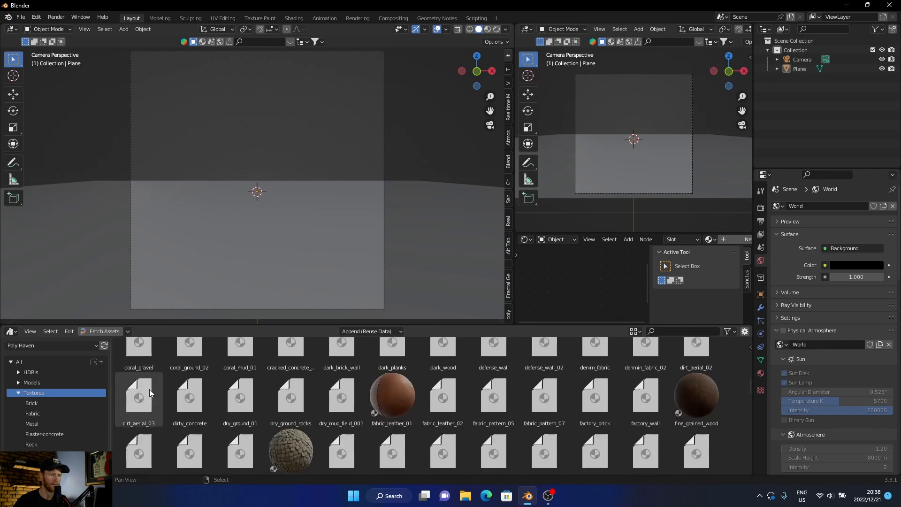
pyautogui.scroll(-3)
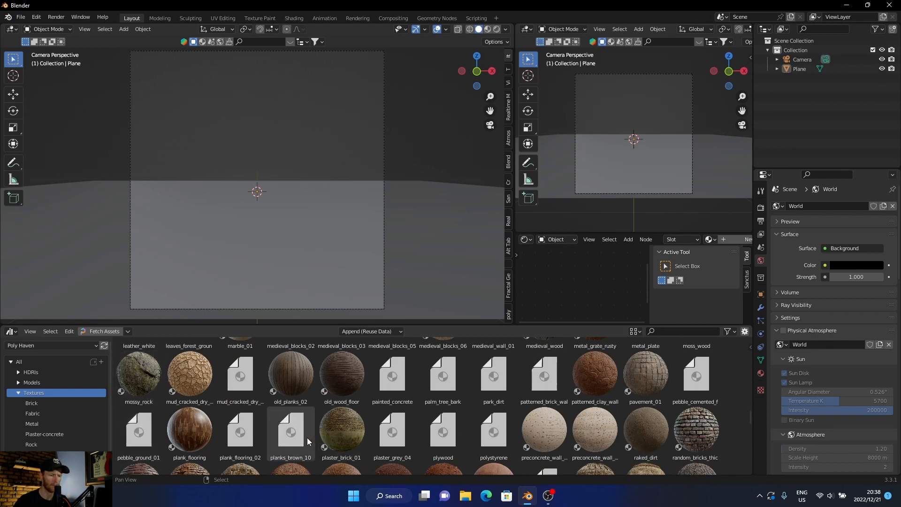
pyautogui.scroll(-3)
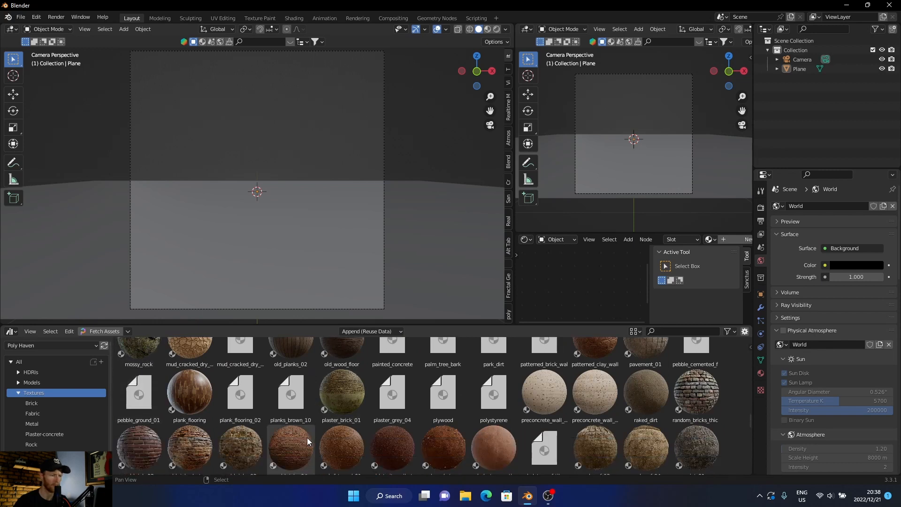
pyautogui.scroll(-3)
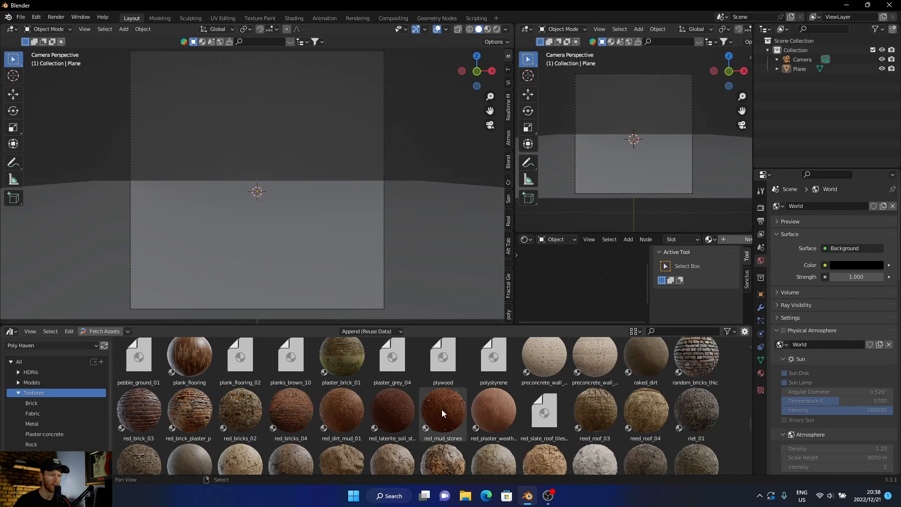
pyautogui.click(442, 410)
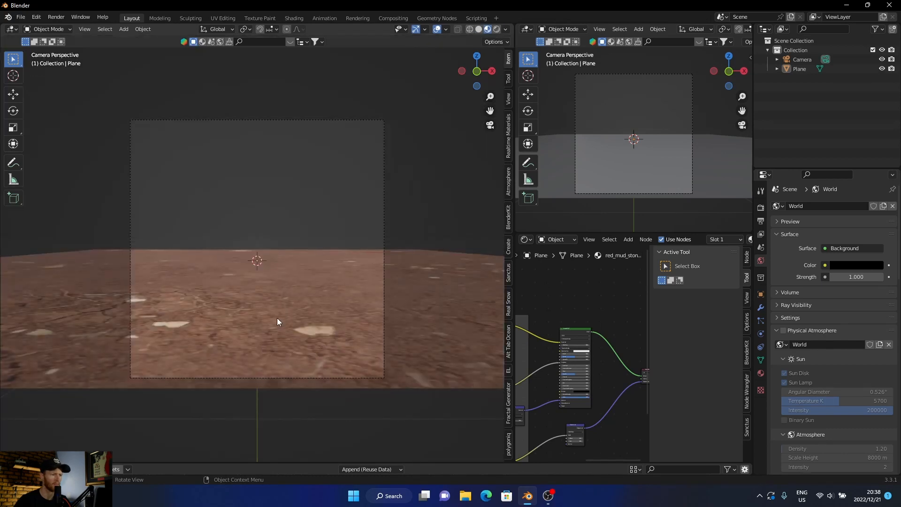
# Step: Change the red_mud_stones material's displacement method in the plane's material settings
pyautogui.click(258, 316)
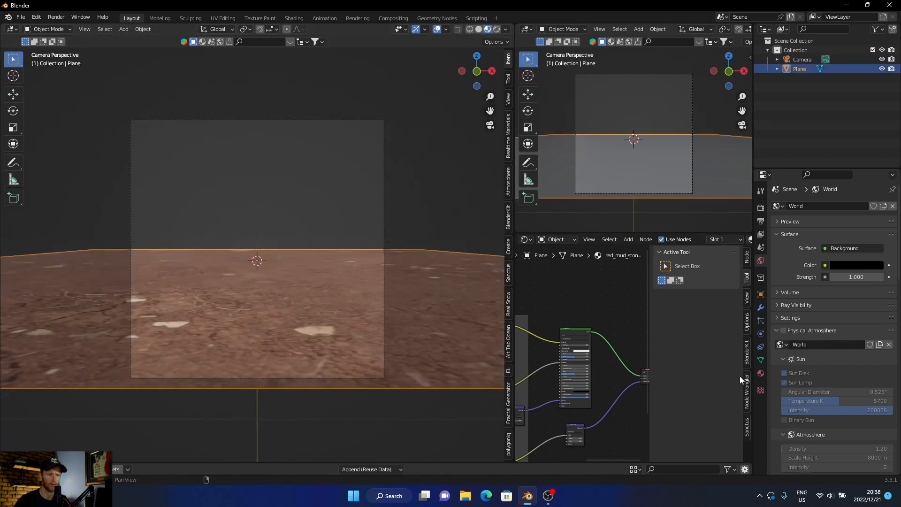
pyautogui.scroll(-3)
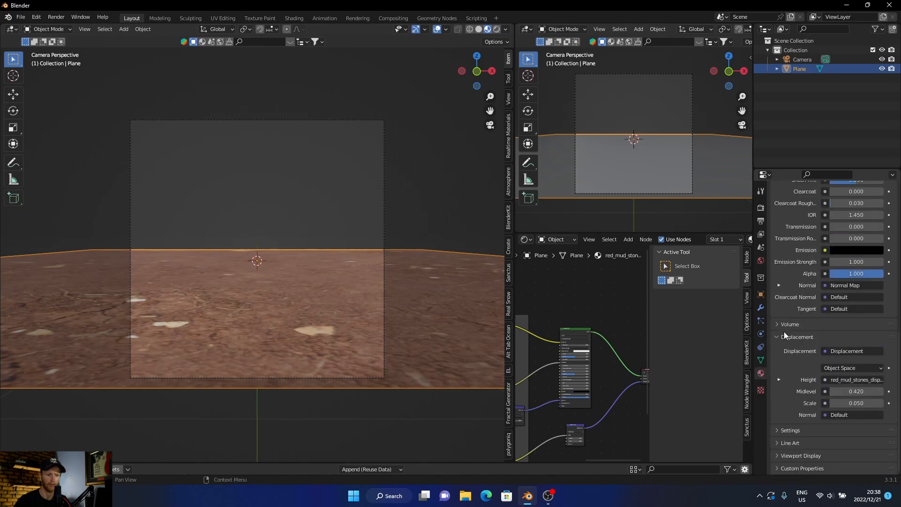
pyautogui.click(789, 430)
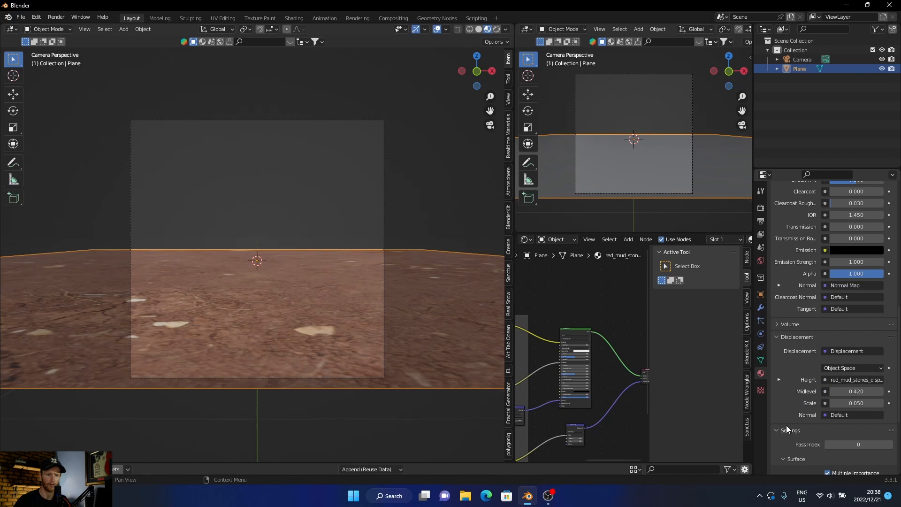
pyautogui.click(856, 380)
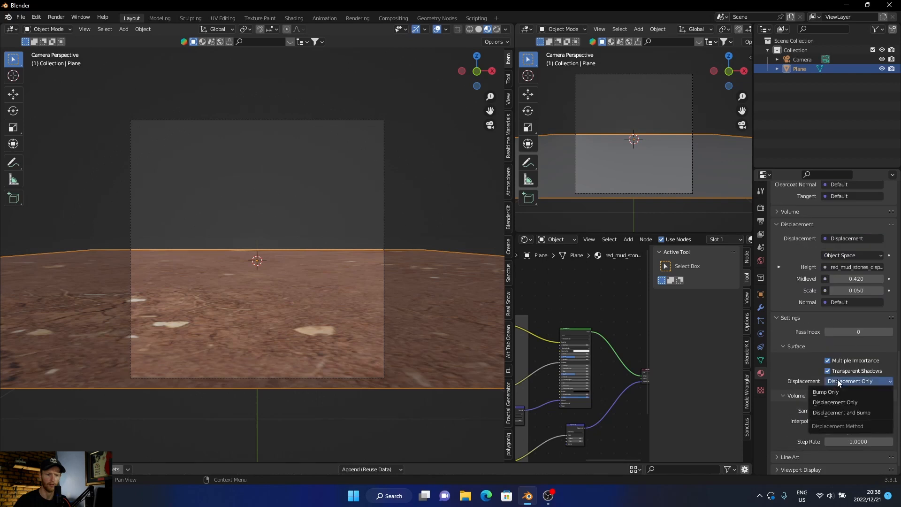
pyautogui.click(841, 412)
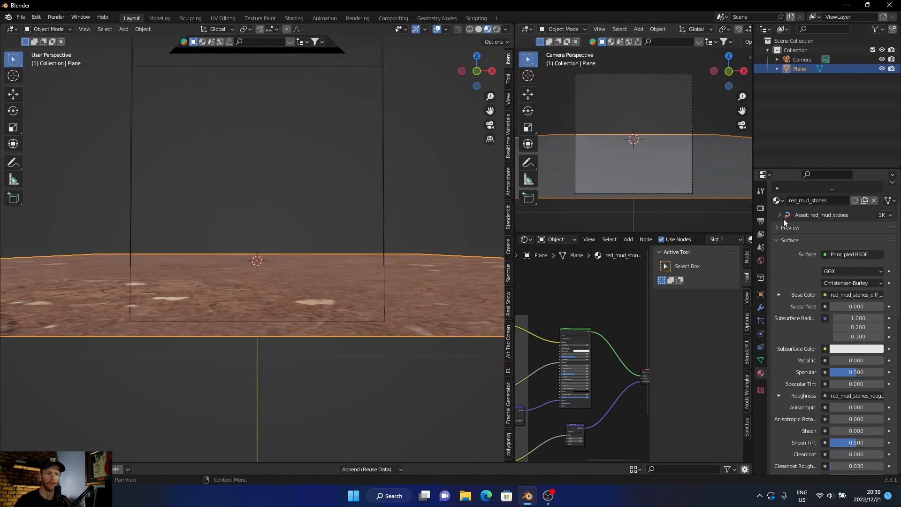
# Step: Expand the material's Poly Haven asset details showing author and dimensions
pyautogui.click(777, 214)
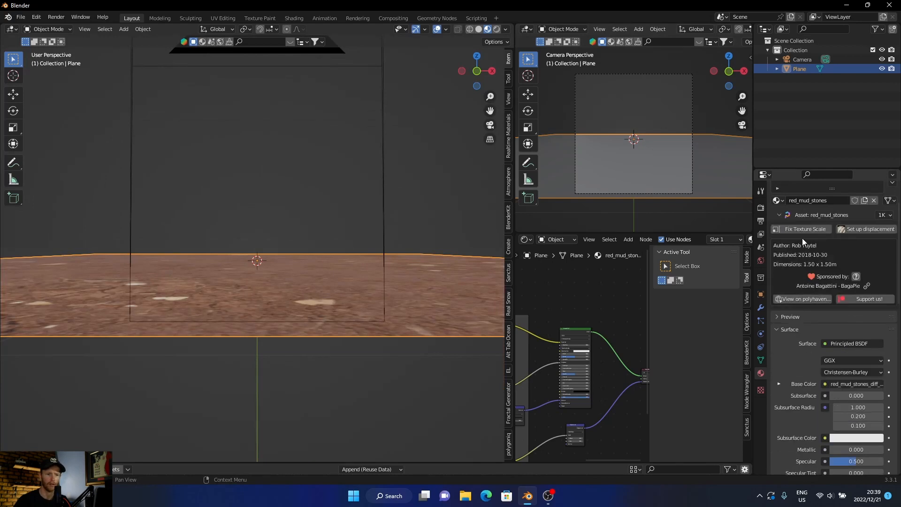
pyautogui.click(867, 229)
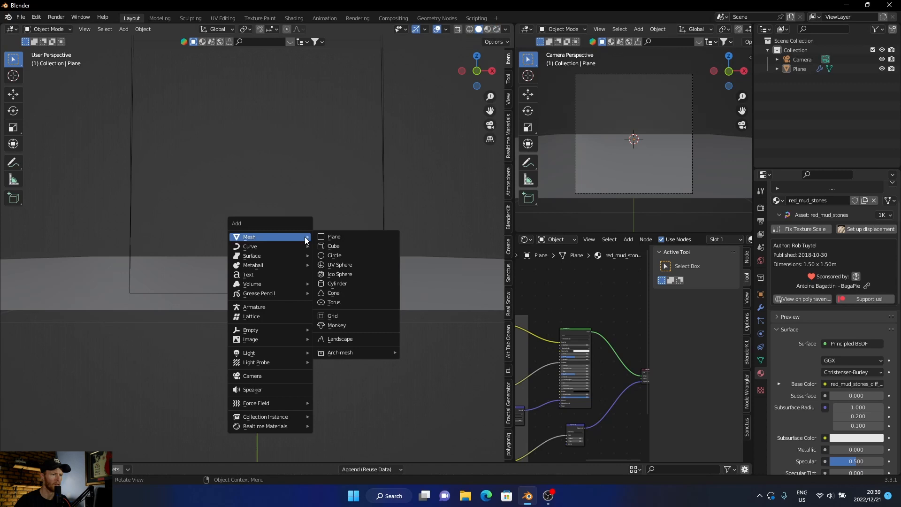
pyautogui.moveTo(249, 352)
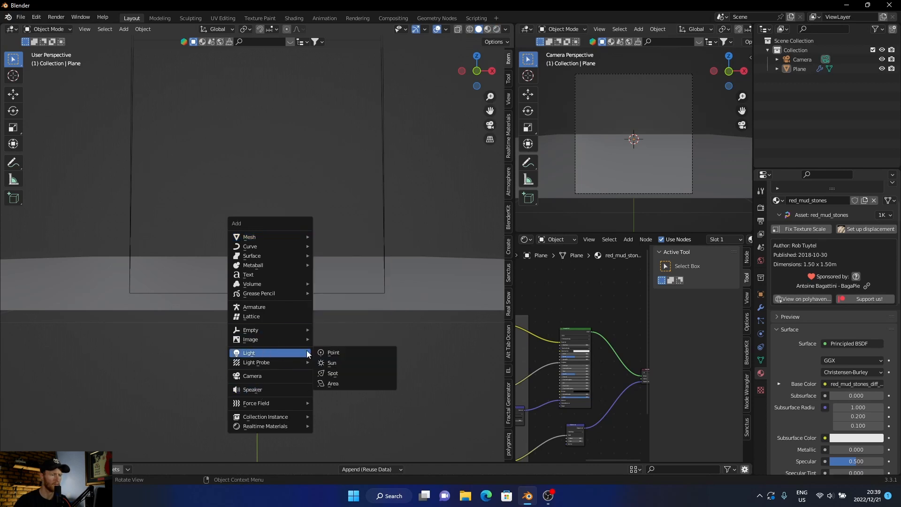
pyautogui.moveTo(332, 372)
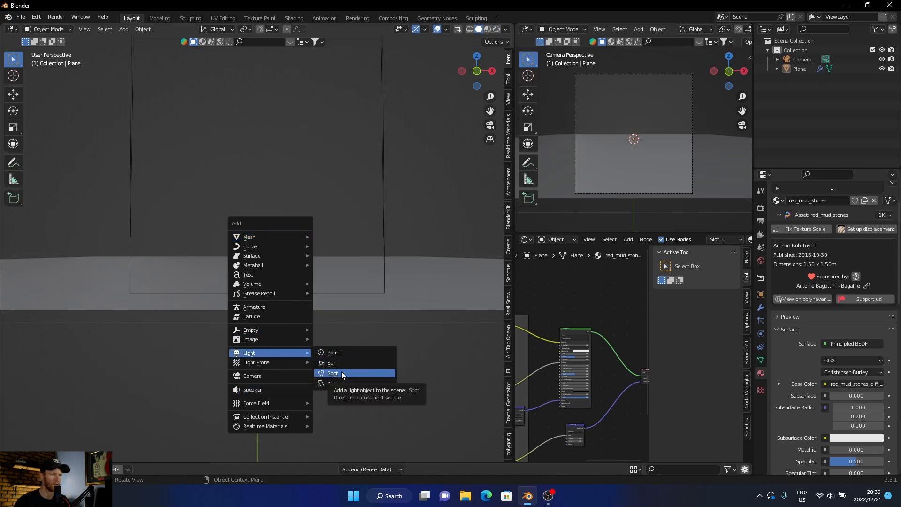
# Step: Add a spot light and raise it above the ground plane
pyautogui.click(332, 372)
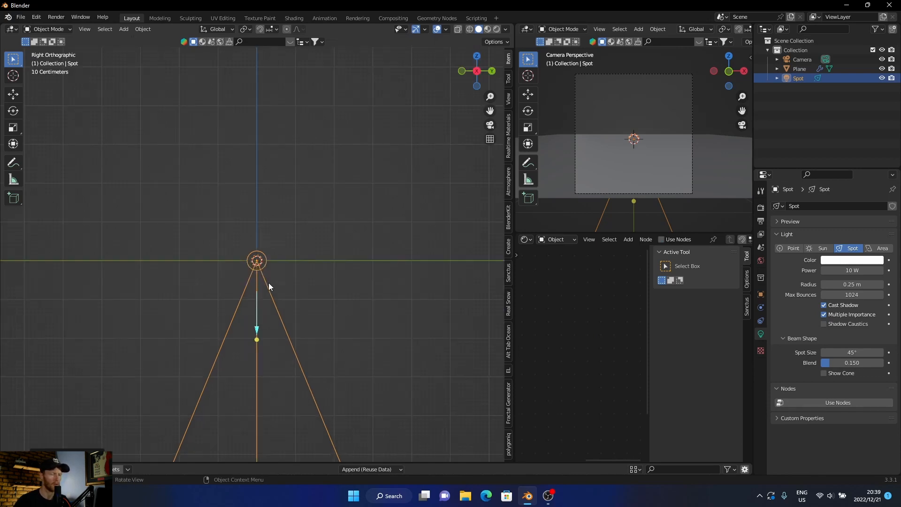
pyautogui.moveTo(257, 260); pyautogui.dragTo(257, 85)
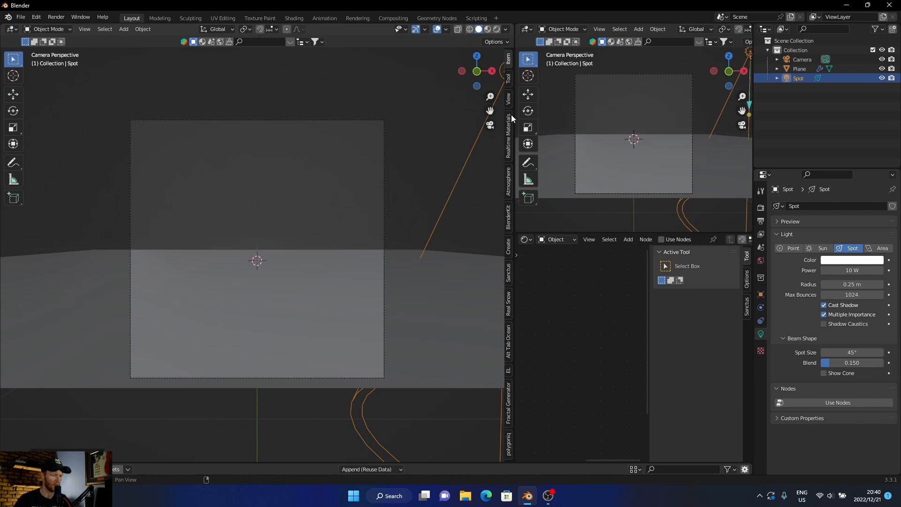
pyautogui.moveTo(456, 170)
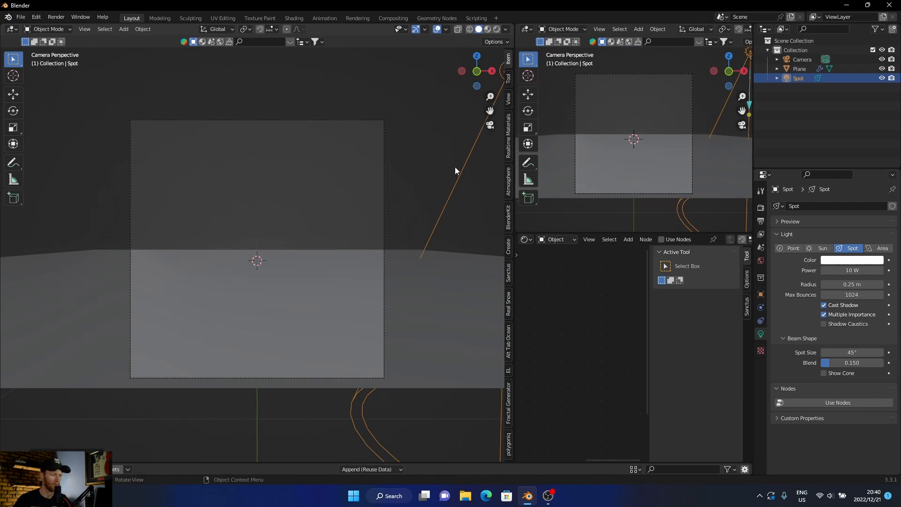
# Step: Rotate the 1000 W spotlight to aim down at the ground centre, with overlays restored
pyautogui.press('r')
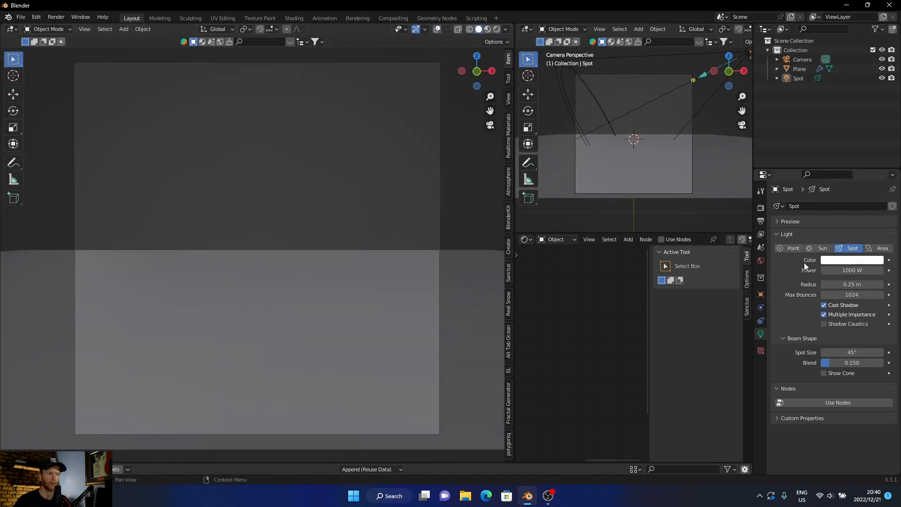
pyautogui.click(436, 29)
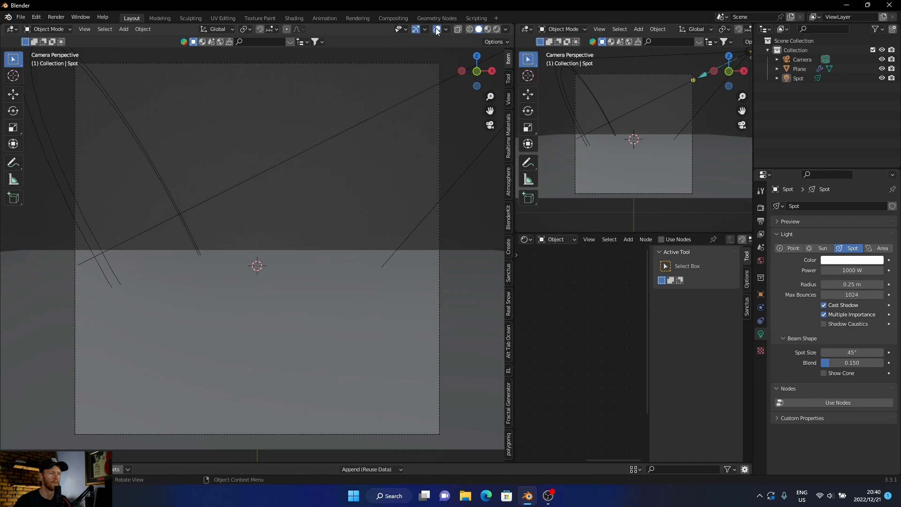
pyautogui.click(402, 144)
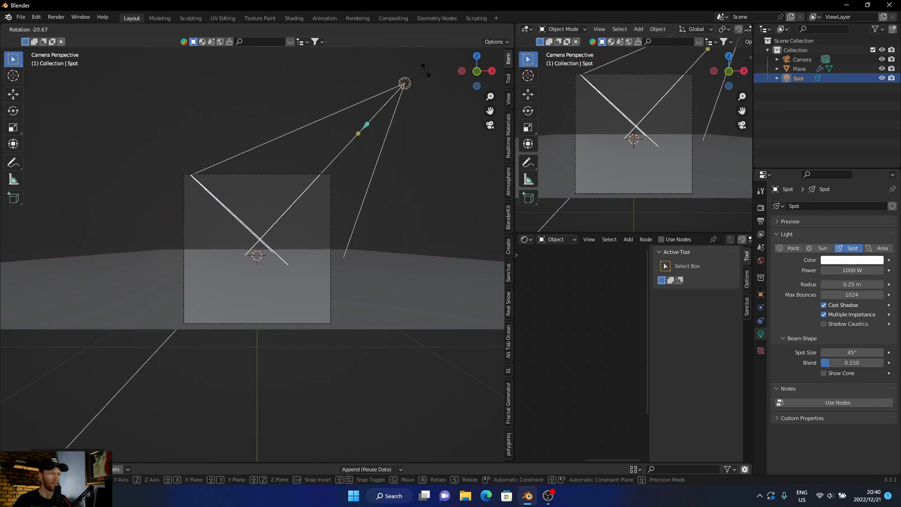
pyautogui.click(403, 83)
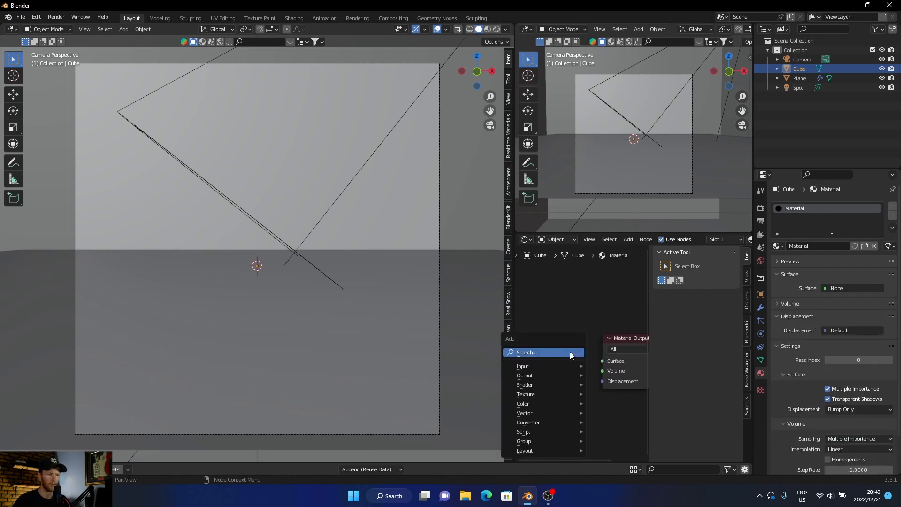
# Step: Add a Principled Volume node and wire it into the cube material's Volume output
pyautogui.write('vo')
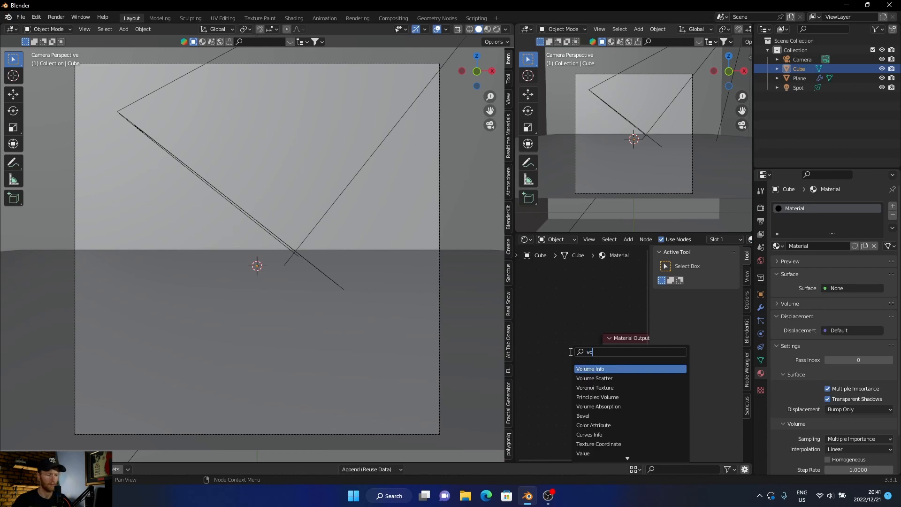
pyautogui.click(597, 396)
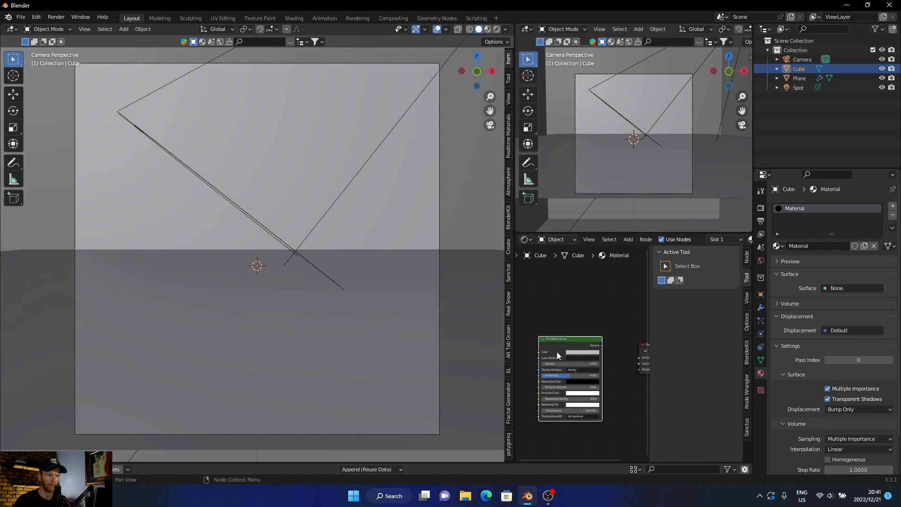
pyautogui.moveTo(604, 350)
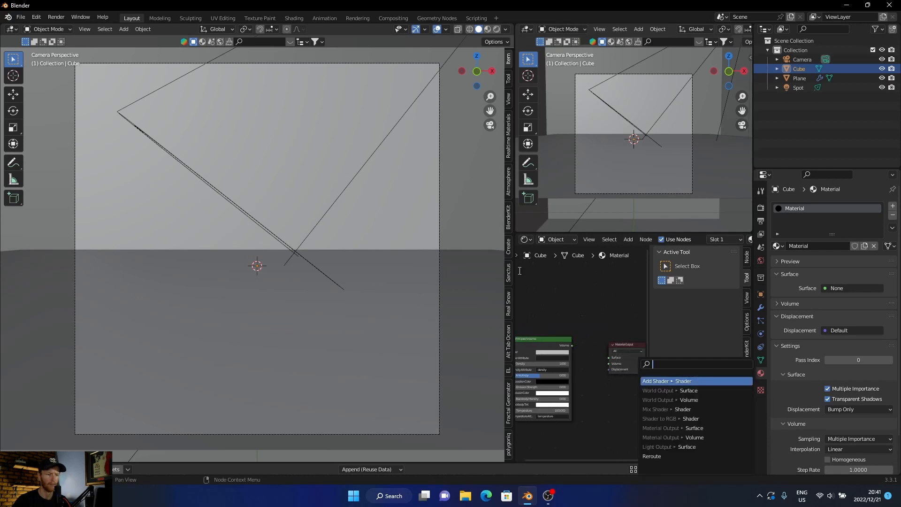
pyautogui.click(665, 380)
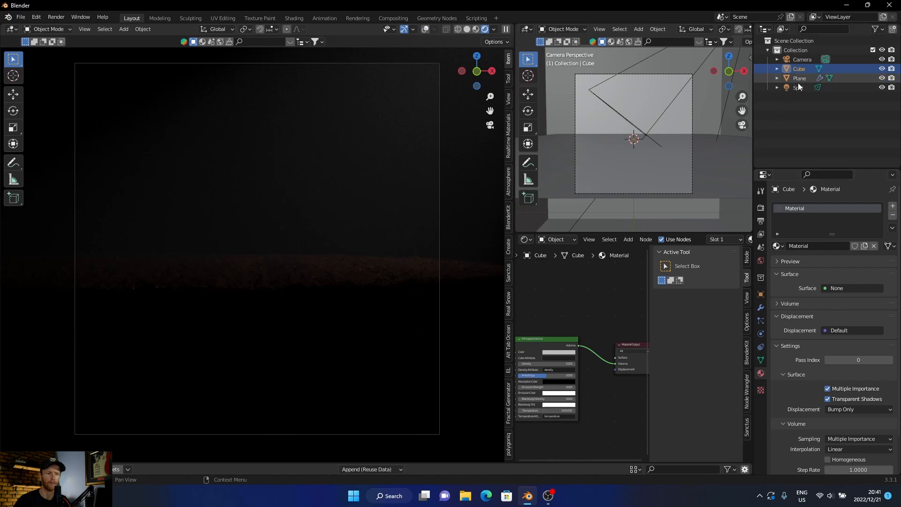
# Step: Set the spotlight colour to saturated red and its power to 10000 W
pyautogui.click(797, 87)
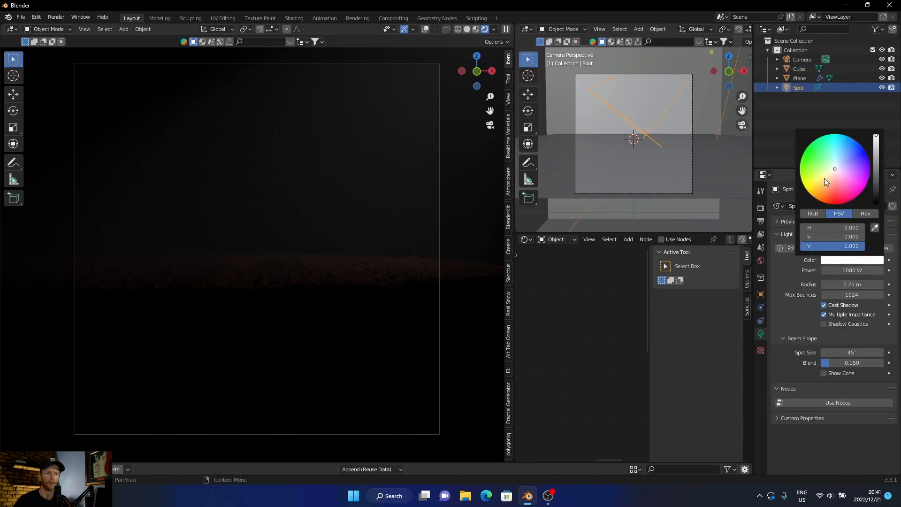
pyautogui.click(833, 199)
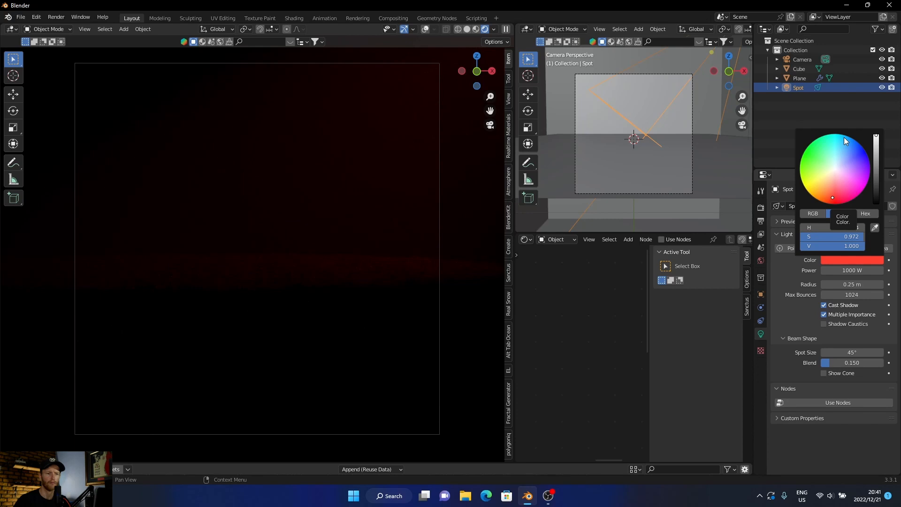
pyautogui.click(838, 213)
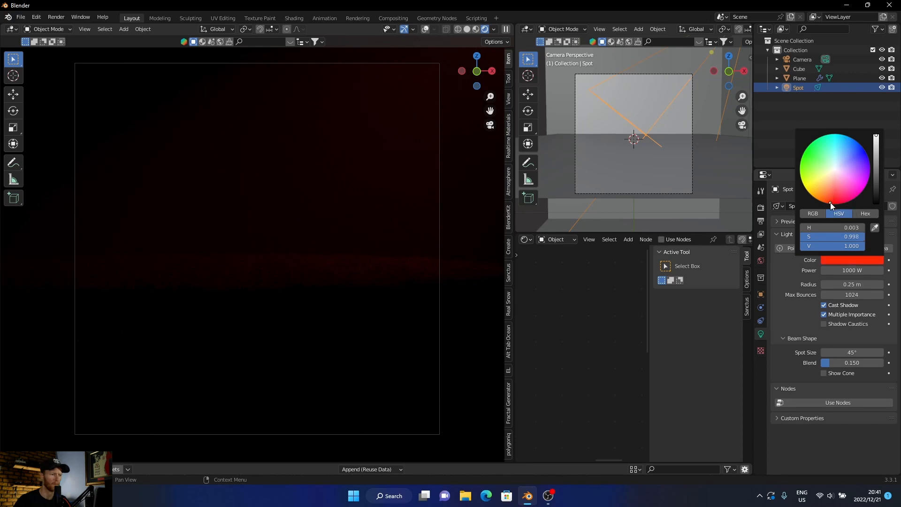
pyautogui.click(852, 270)
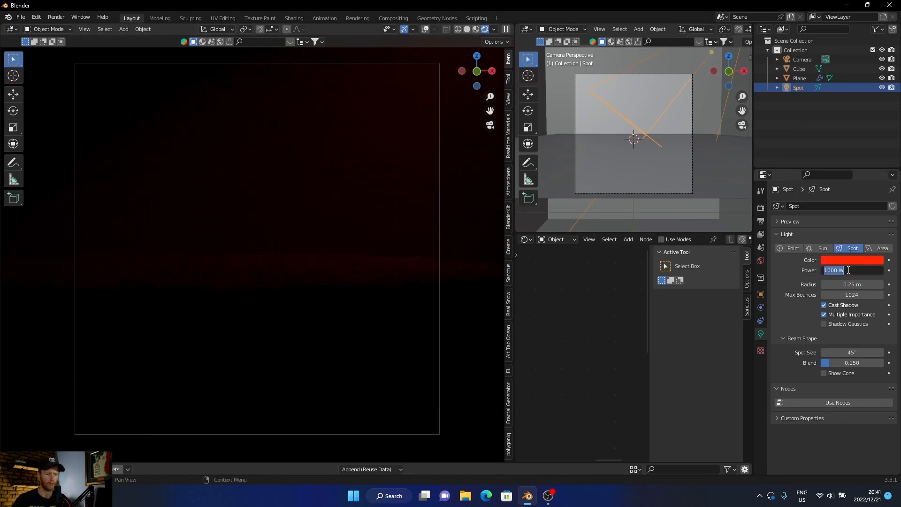
pyautogui.write('10000')
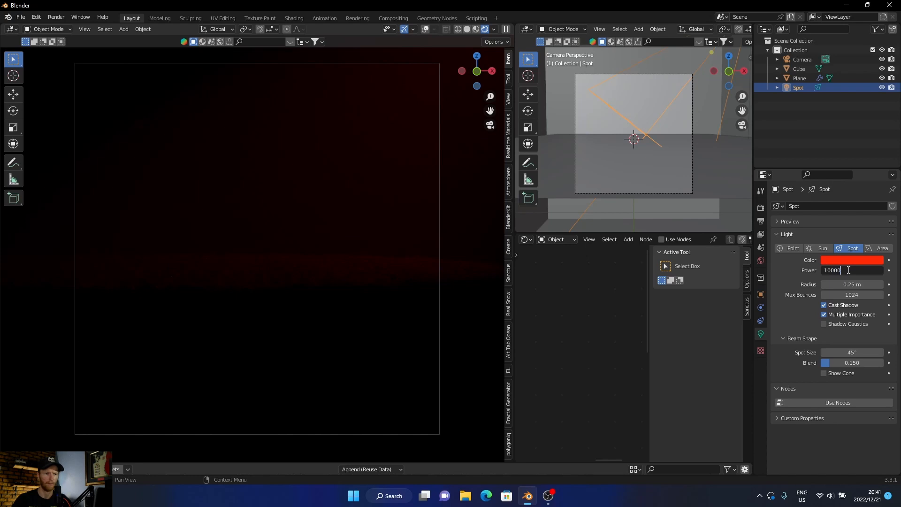
pyautogui.press('Return')
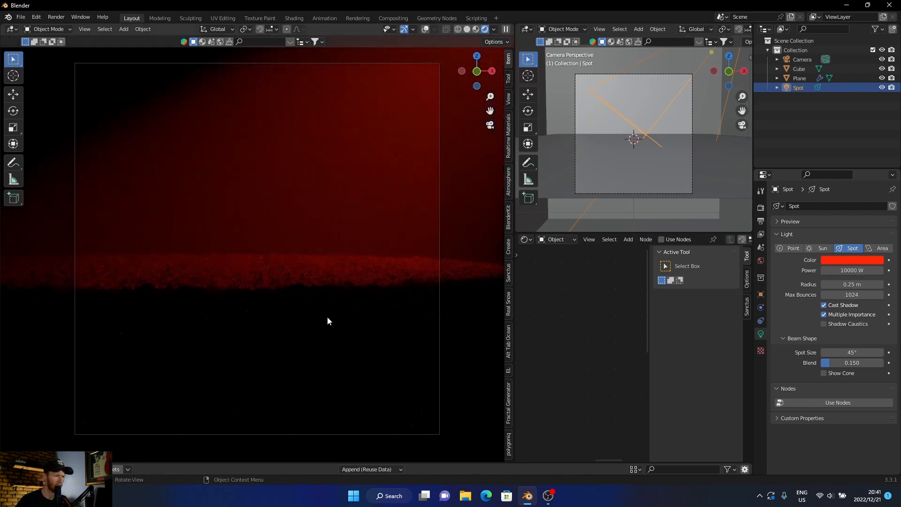
pyautogui.moveTo(351, 279)
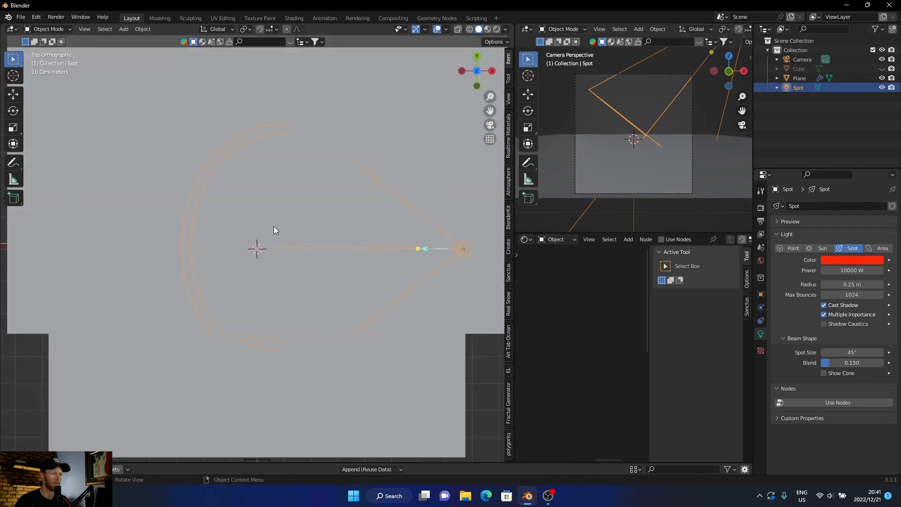
# Step: Re-aim the spotlight from top view and tilt its cone down through the fog toward the ground
pyautogui.scroll(-3)
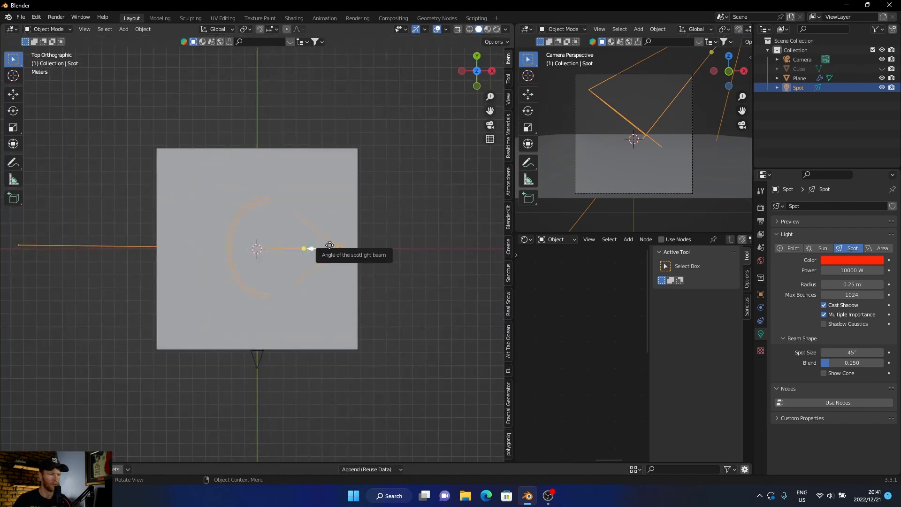
pyautogui.moveTo(330, 245); pyautogui.dragTo(327, 282)
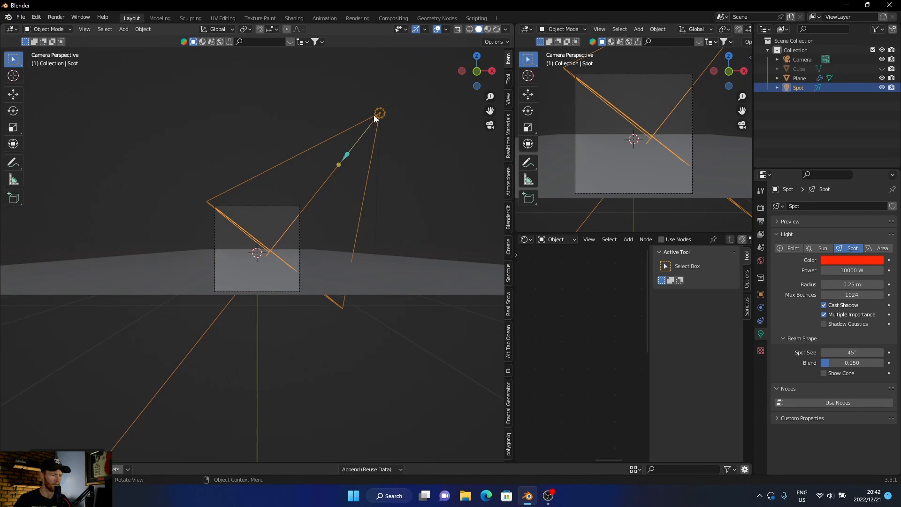
pyautogui.moveTo(379, 113); pyautogui.dragTo(373, 73)
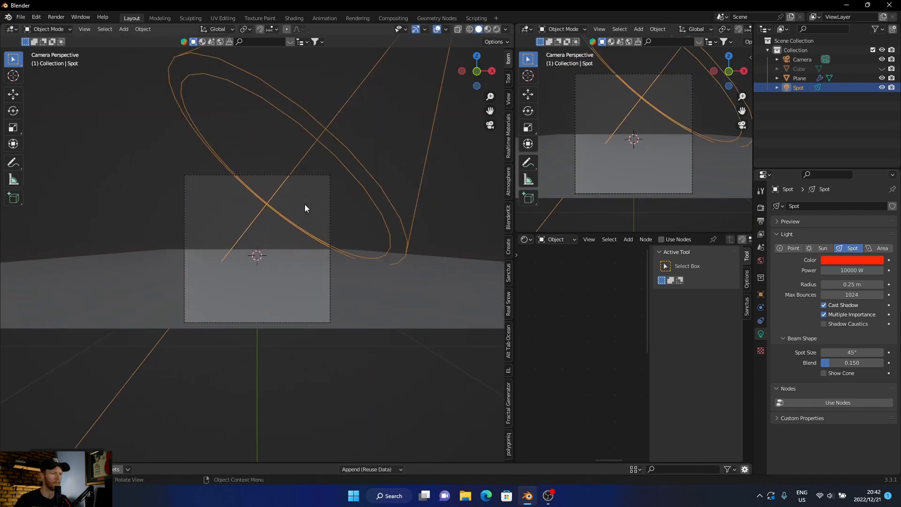
pyautogui.click(484, 29)
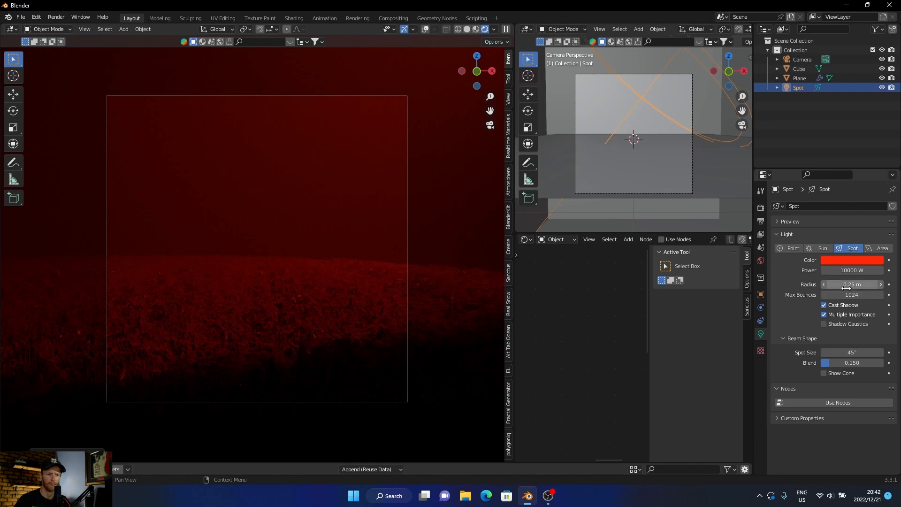
# Step: Lower the spotlight's power to 5000 W
pyautogui.doubleClick(851, 270)
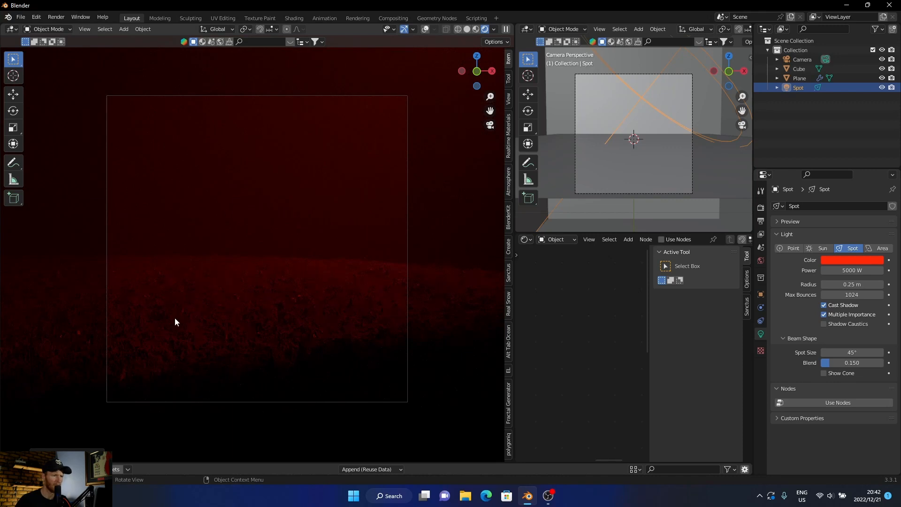
pyautogui.moveTo(223, 211)
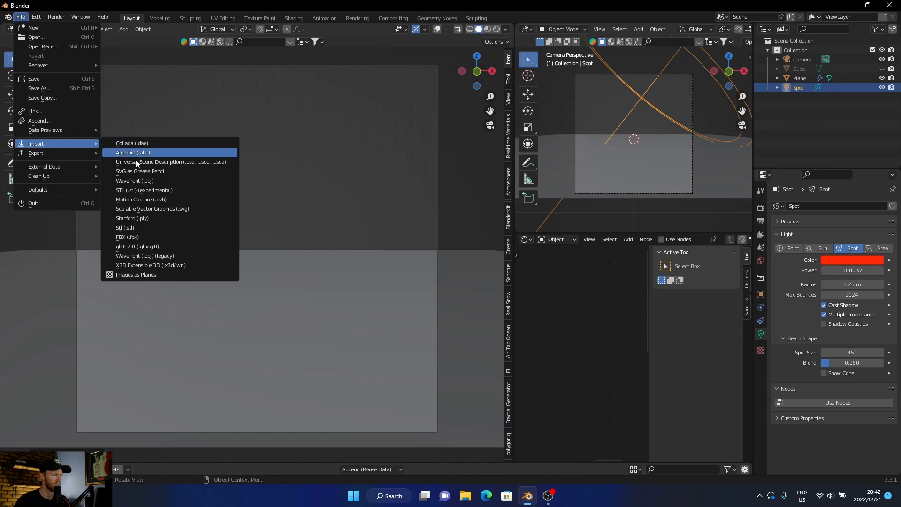
# Step: Import the Sketchfab human figure file into the scene
pyautogui.click(137, 246)
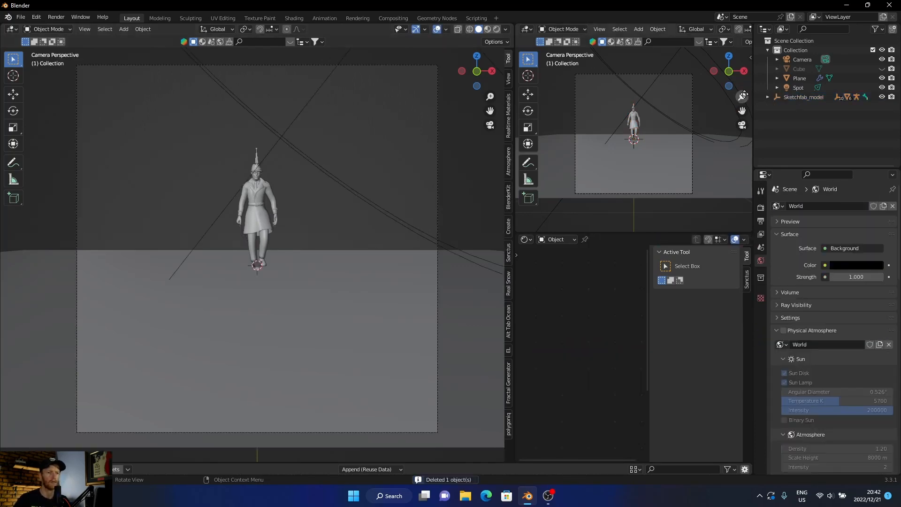
# Step: Trackball-rotate Sketchfab_model so it faces away from camera and leans forward above the ground
pyautogui.click(803, 97)
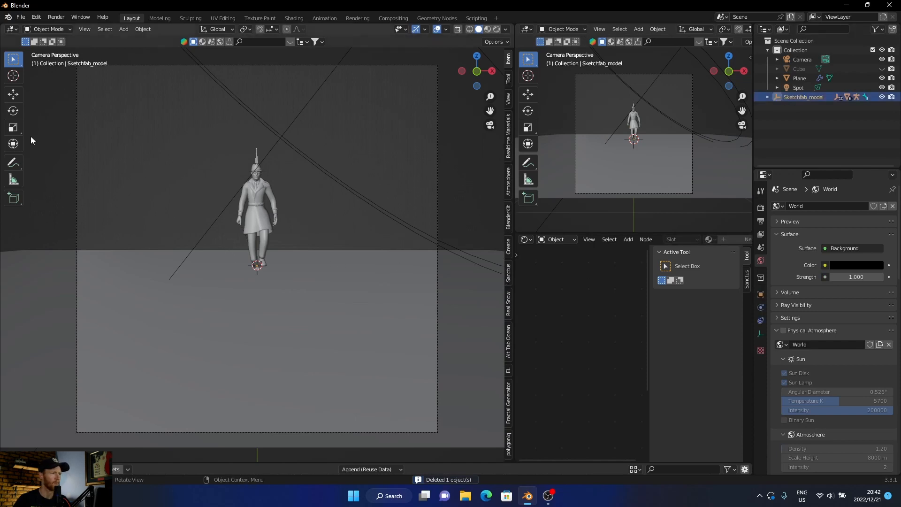
pyautogui.click(12, 111)
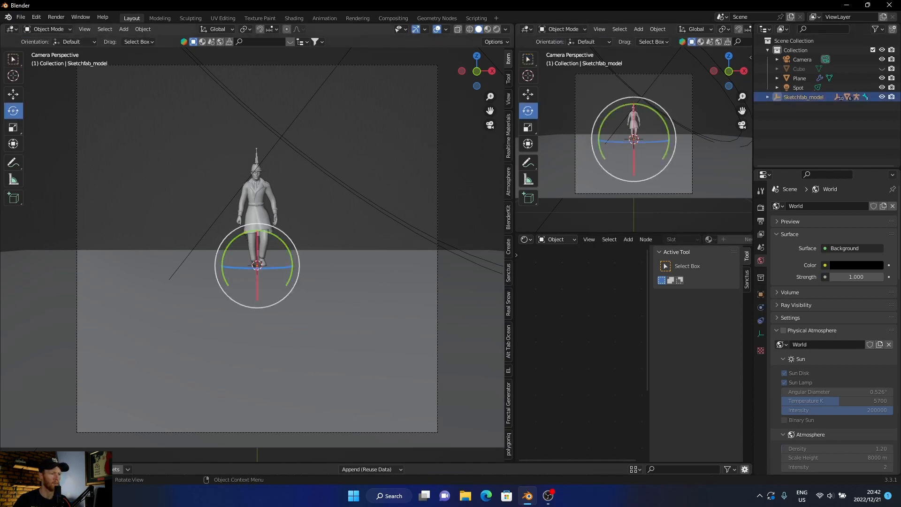
pyautogui.press('r')
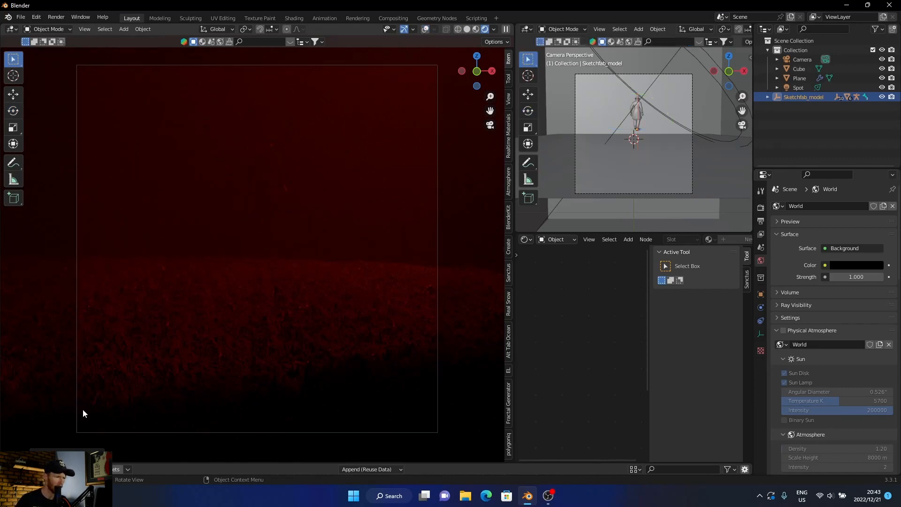
pyautogui.moveTo(620, 125)
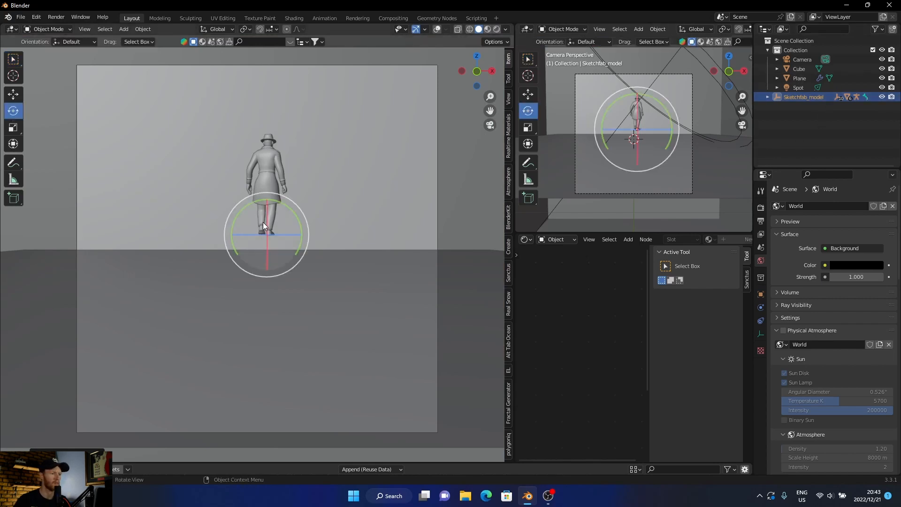
pyautogui.press('r')
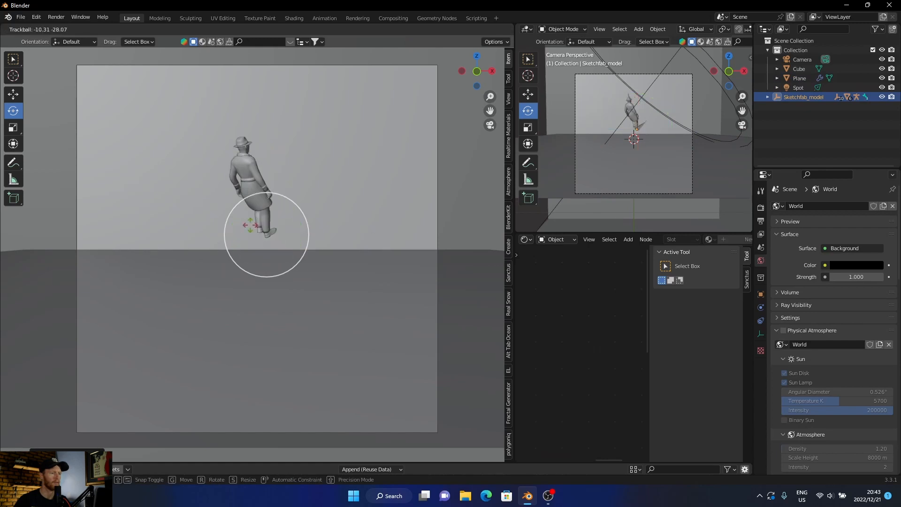
pyautogui.moveTo(265, 230); pyautogui.dragTo(267, 220)
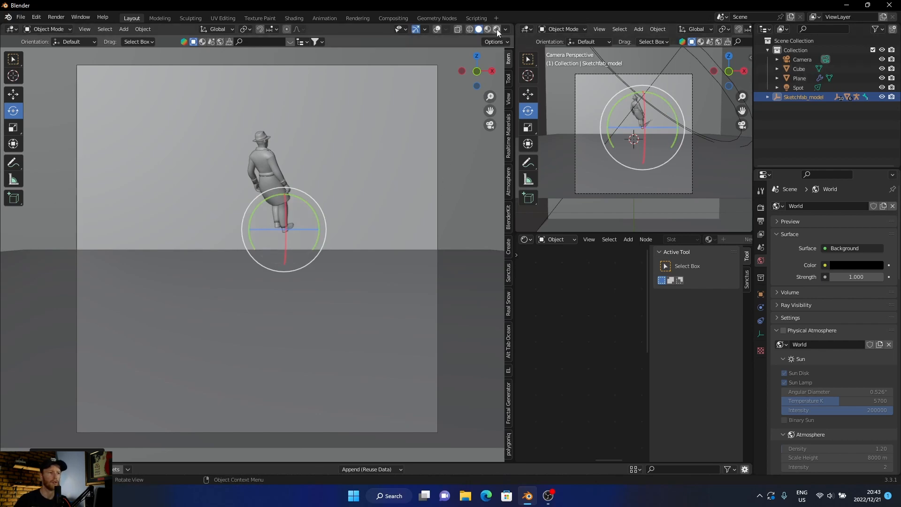
pyautogui.click(486, 29)
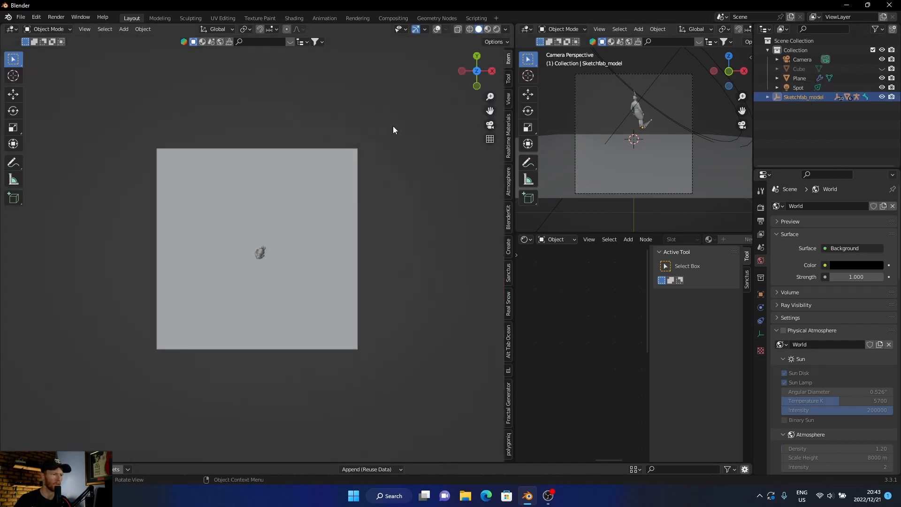
# Step: Position the figure inside the spot cone and check its dark silhouette in the red fog from camera view
pyautogui.press('7')
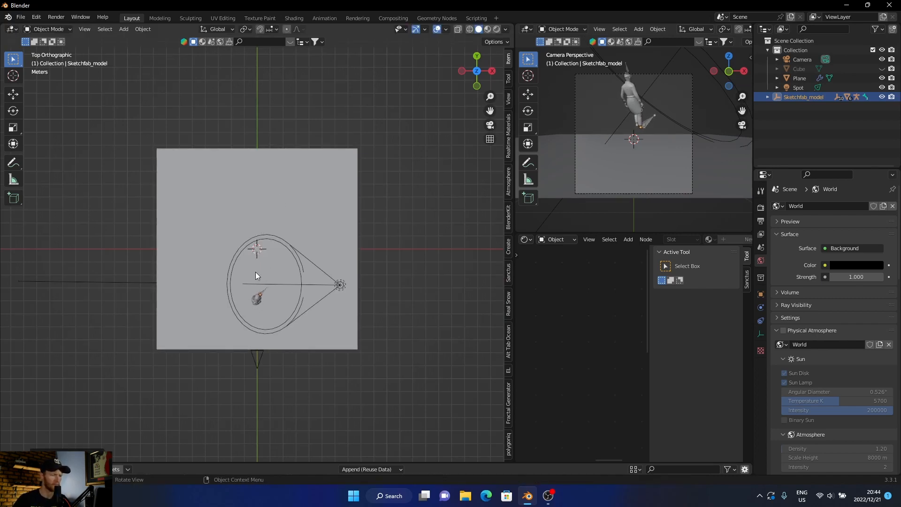
pyautogui.press('s')
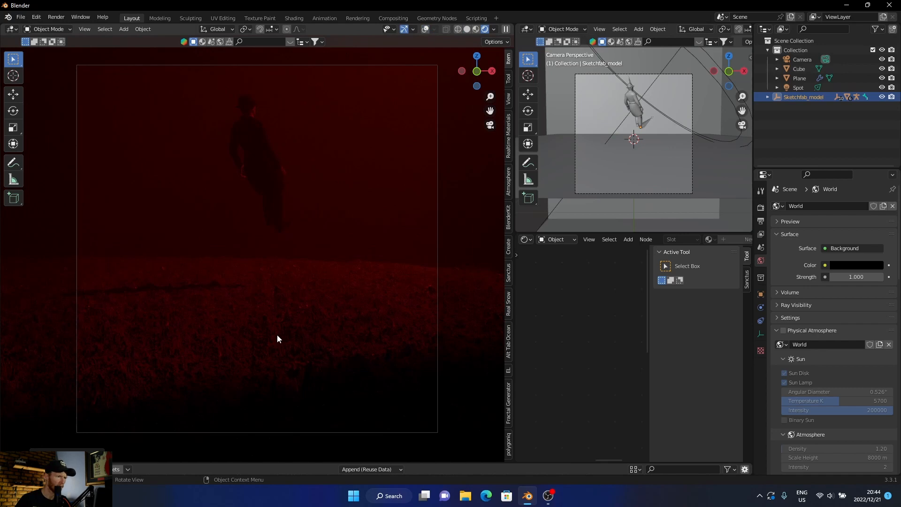
pyautogui.moveTo(270, 304)
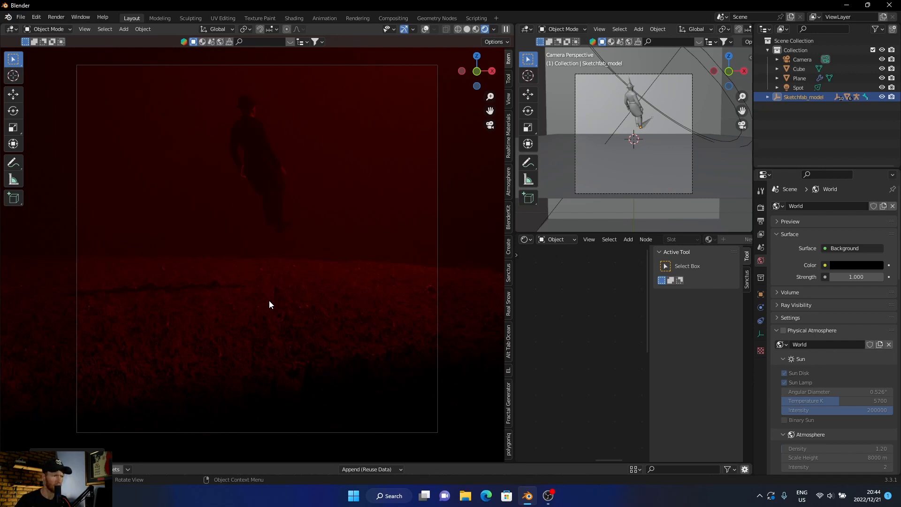
pyautogui.moveTo(454, 328)
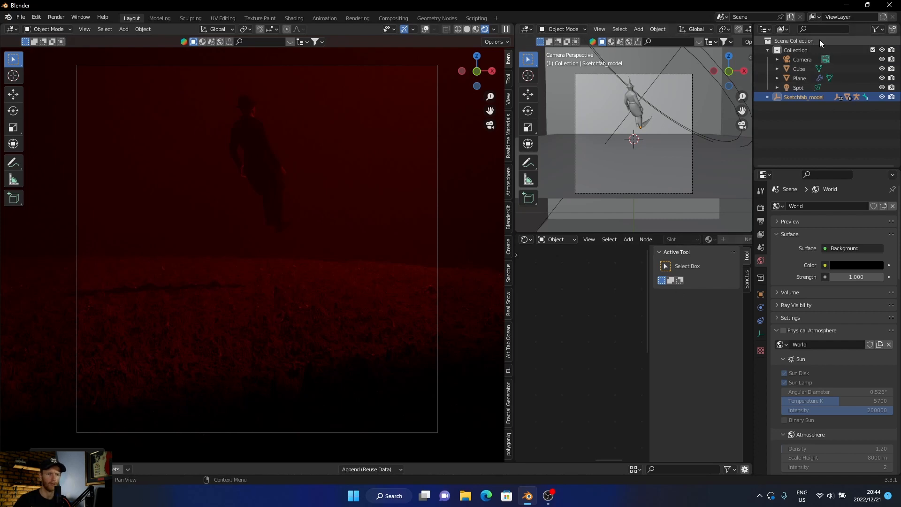
# Step: Select the Spot light to expose its colour and Power settings for adjustment
pyautogui.click(799, 87)
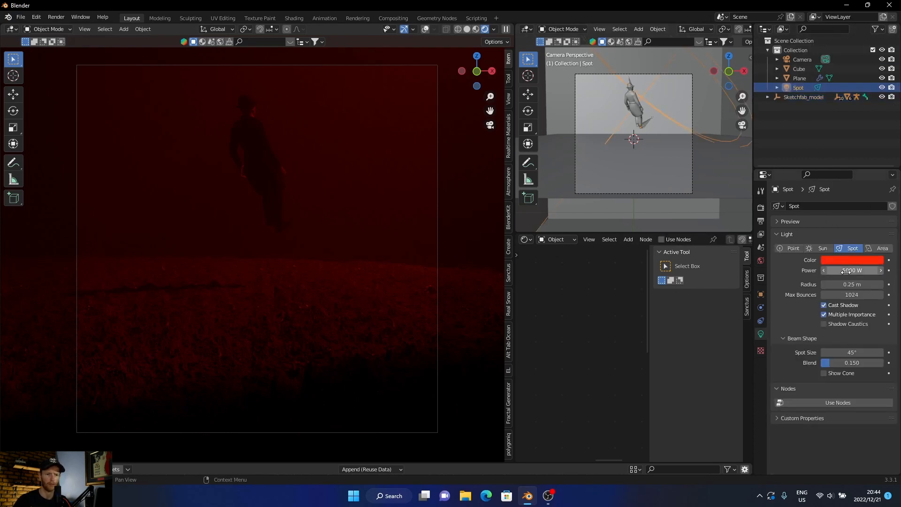